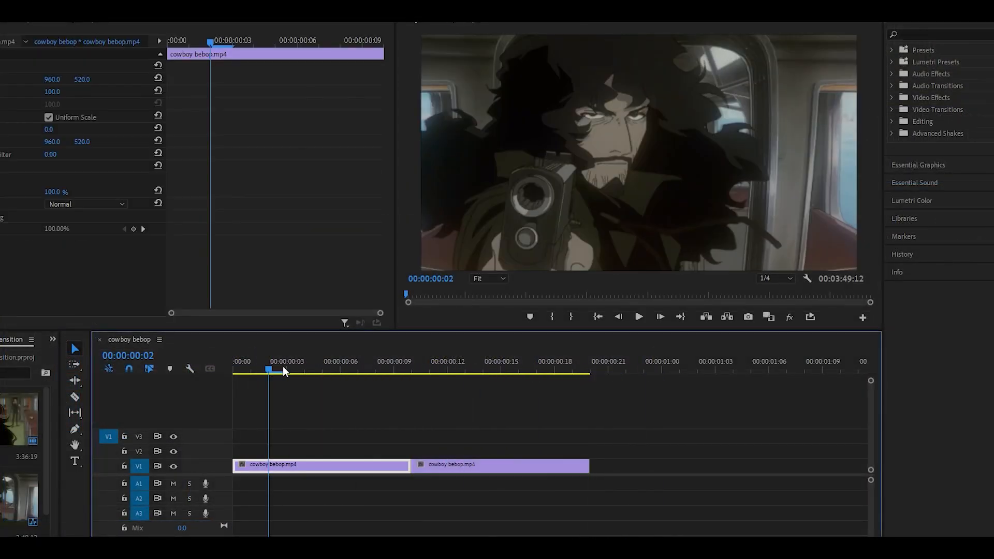
Scrub the episode footage to a shot near 01:03:19 and razor out a short slice.
{"action": "left_click", "coordinate": [374, 369]}
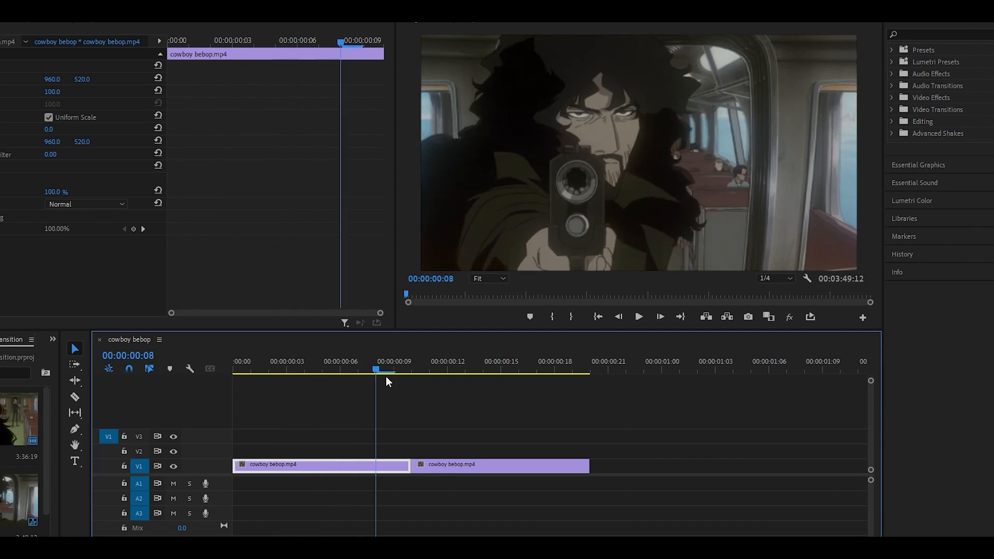
{"action": "left_click", "coordinate": [412, 369]}
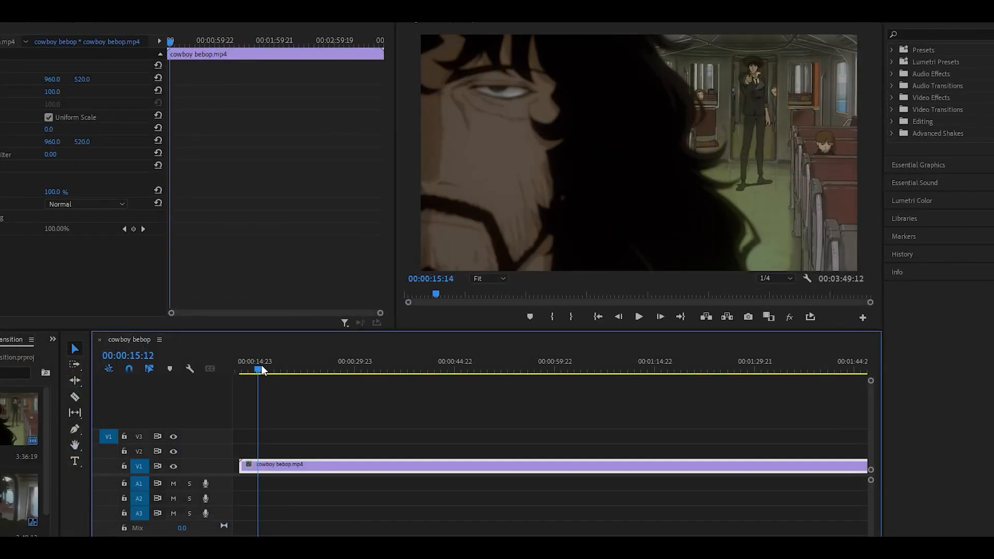
{"action": "left_click", "coordinate": [332, 369]}
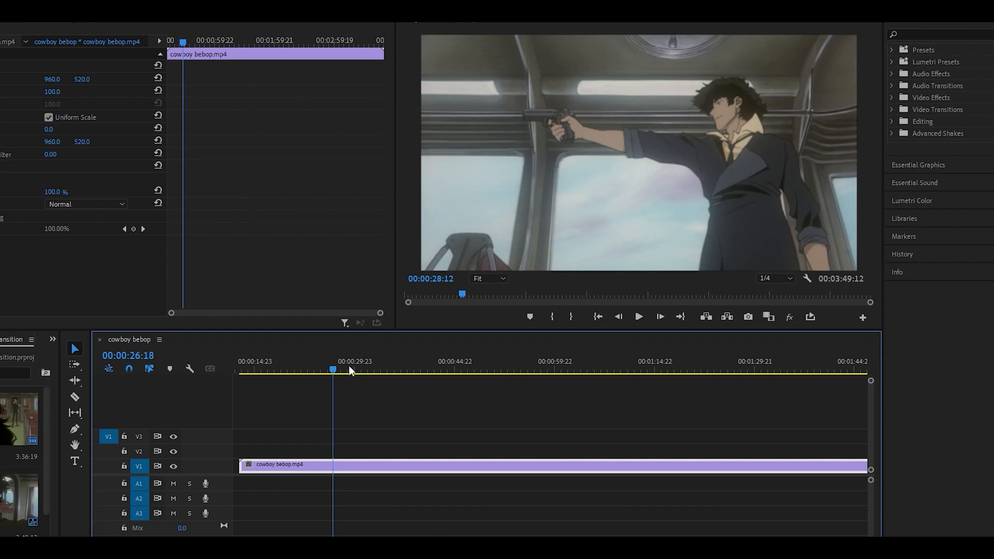
{"action": "left_click", "coordinate": [487, 368]}
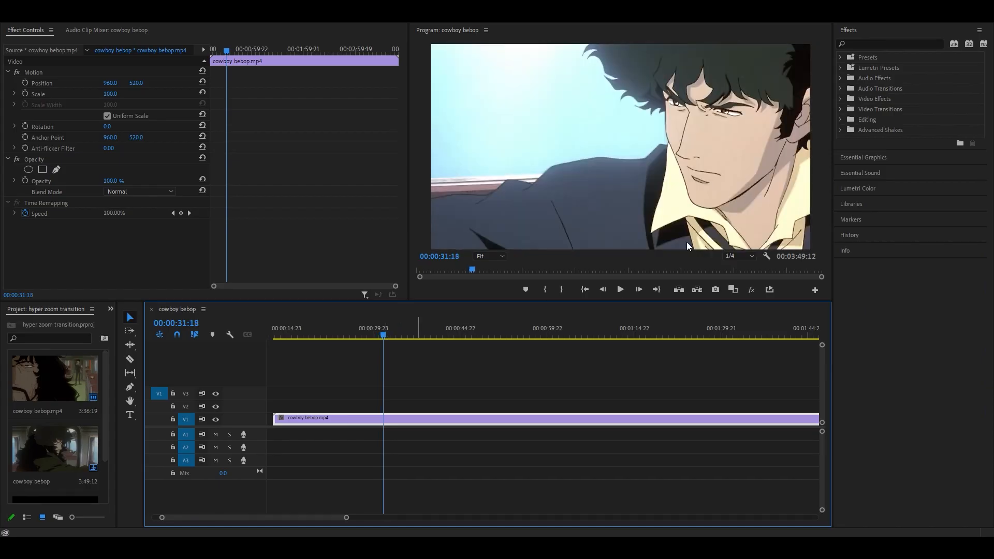
{"action": "left_click", "coordinate": [525, 334]}
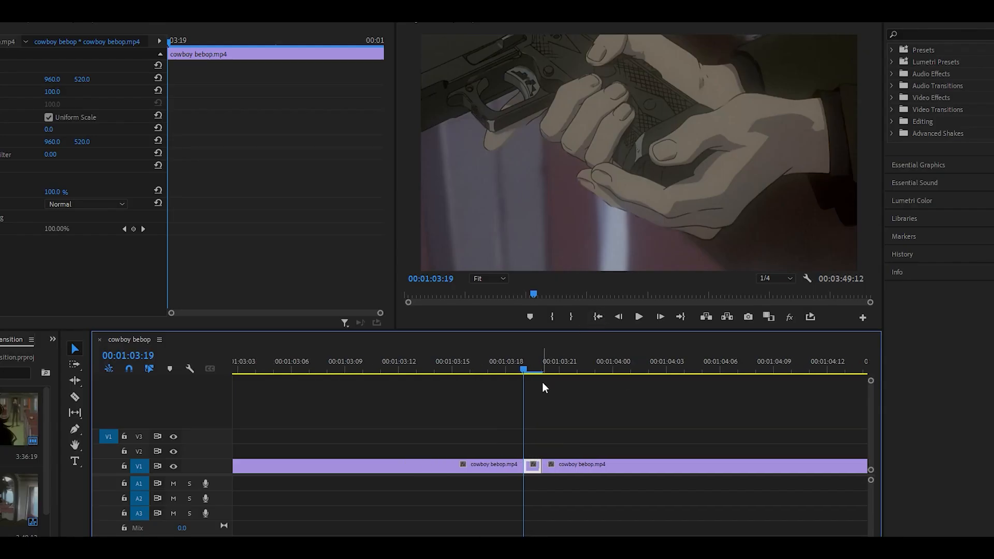
Copy the one-frame slice to build the row of eight shots on V2.
{"action": "key", "text": "ctrl+c"}
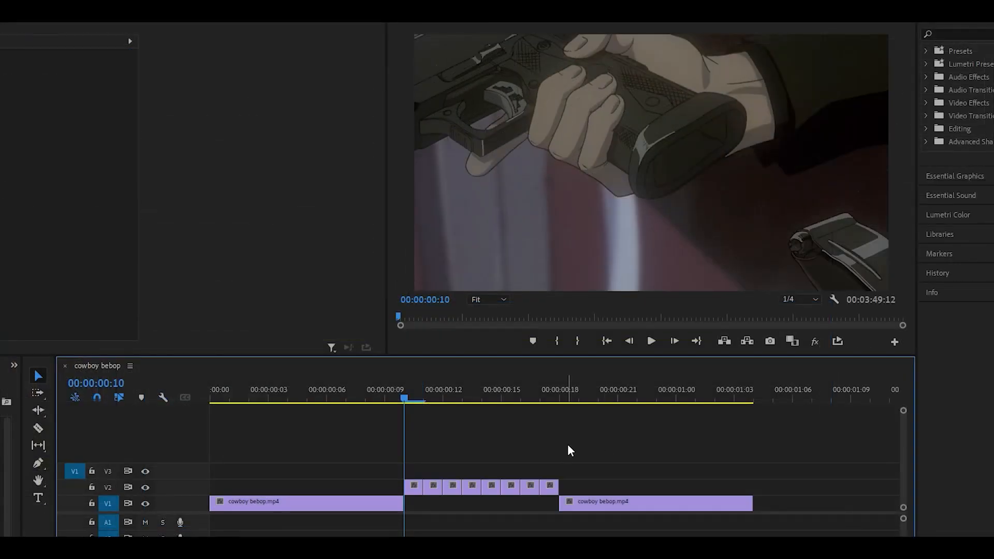
Find BCC Radial Blur via 'radial blur' search and apply it to the eight short shots.
{"action": "type", "text": "radial blur"}
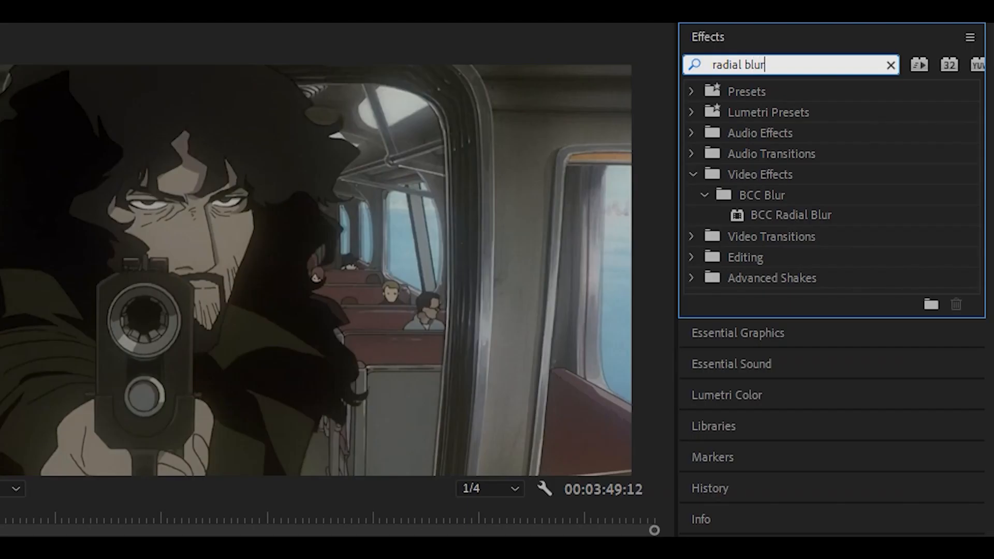
{"action": "mouse_move", "coordinate": [823, 226]}
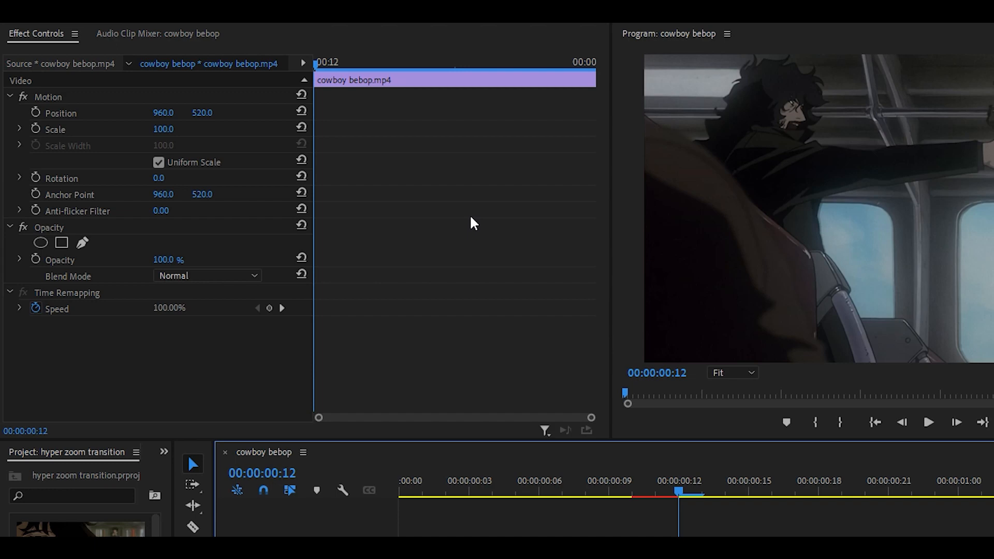
{"action": "left_click", "coordinate": [704, 494]}
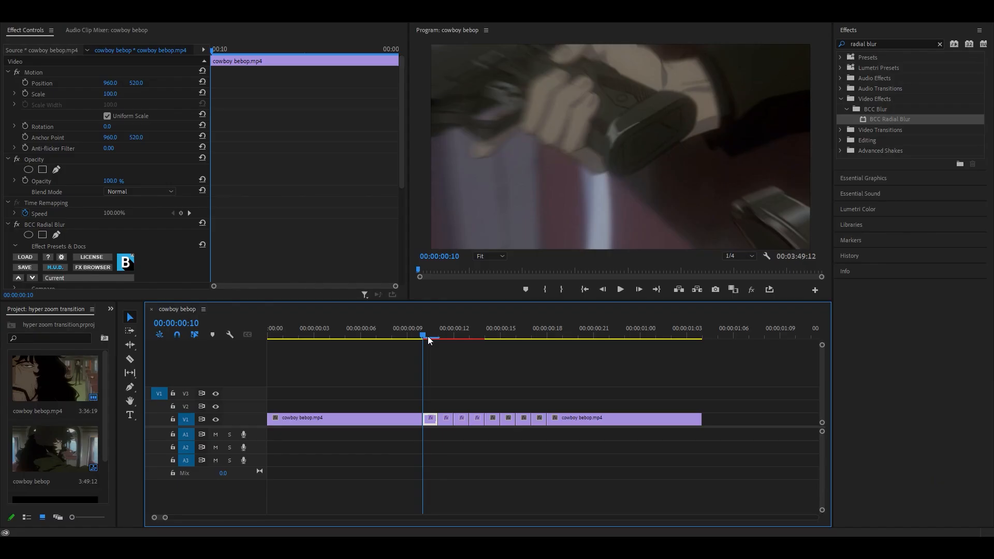
{"action": "left_click", "coordinate": [469, 339]}
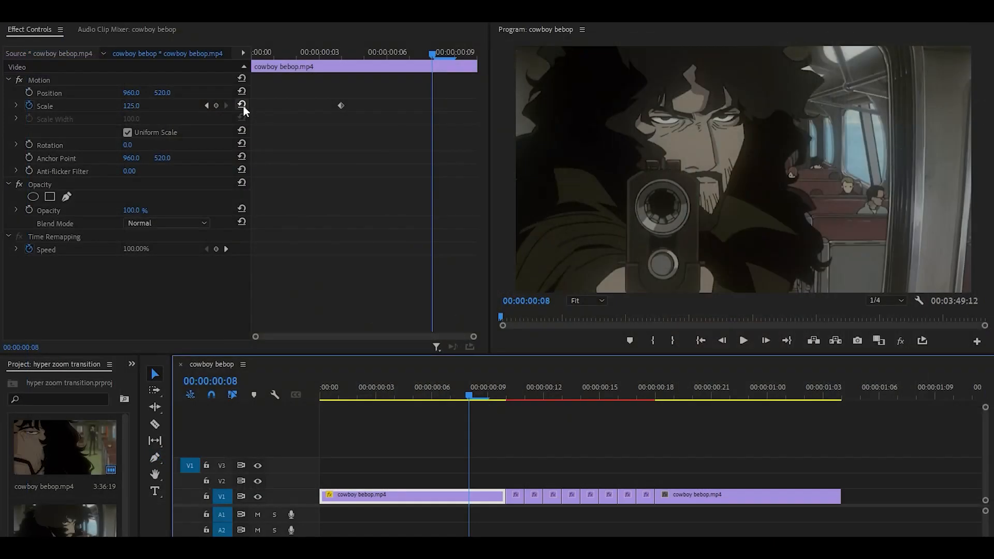
Keyframe Scale on the first clip so it zooms toward 200 at its end.
{"action": "left_click", "coordinate": [16, 106]}
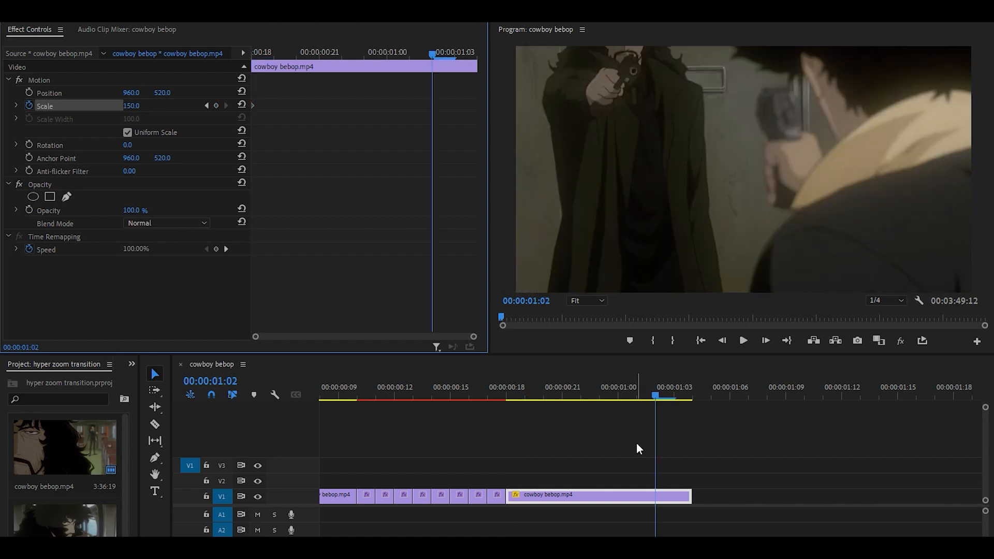
{"action": "mouse_move", "coordinate": [242, 106]}
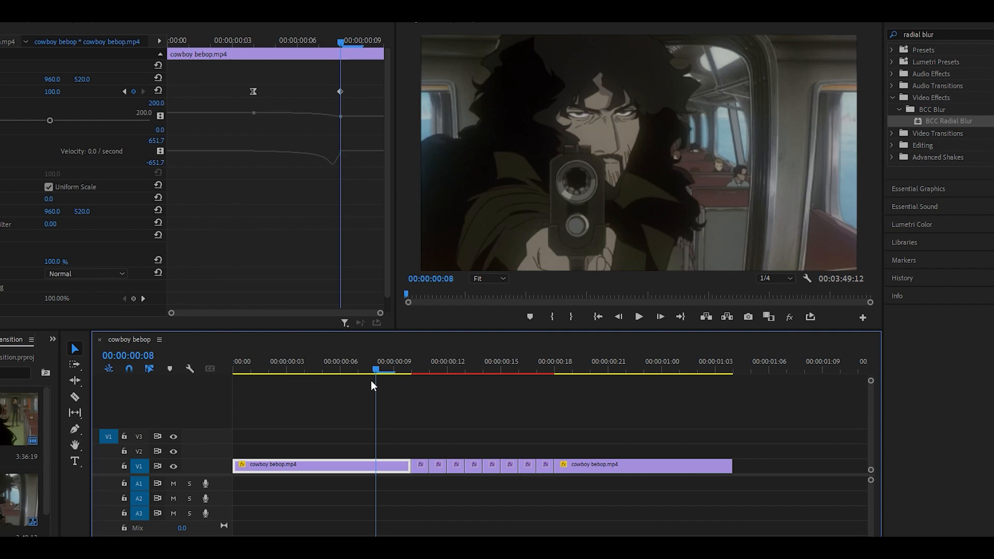
{"action": "left_click", "coordinate": [305, 369]}
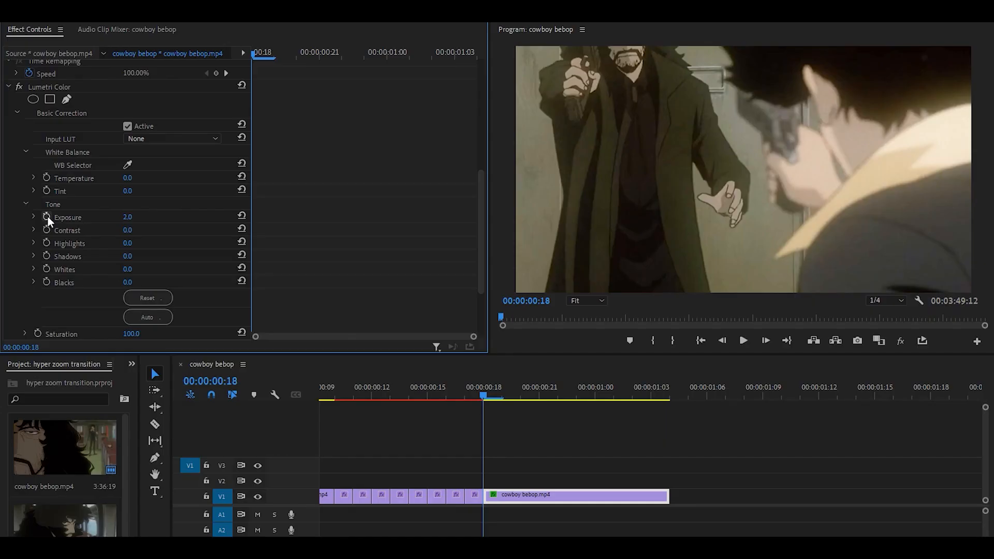
Keyframe Lumetri Exposure at 2.0 on the second clip's first frame.
{"action": "left_click", "coordinate": [47, 216]}
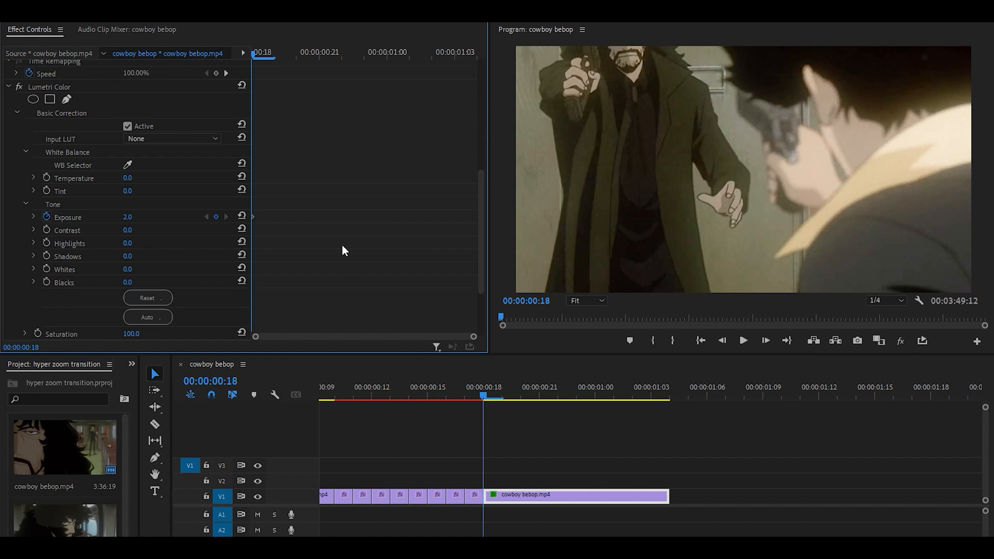